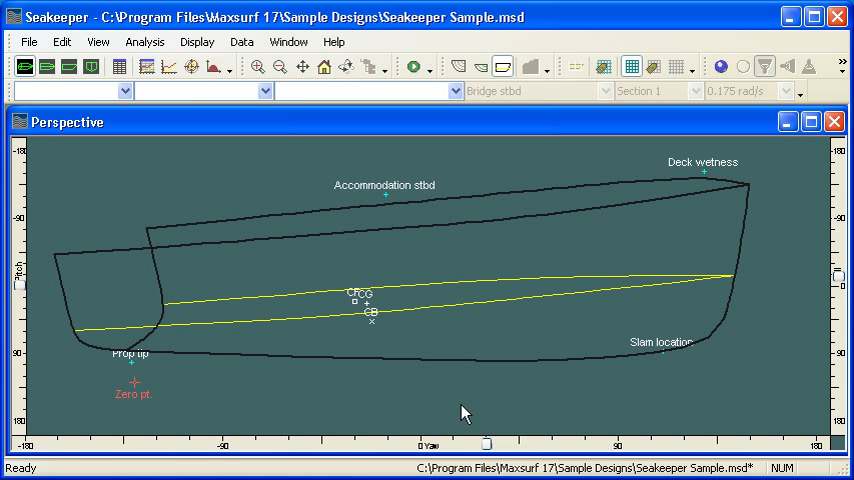
- Show the Analysis menu's setup commands for the Seakeeper Sample hull
left_click(144, 40)
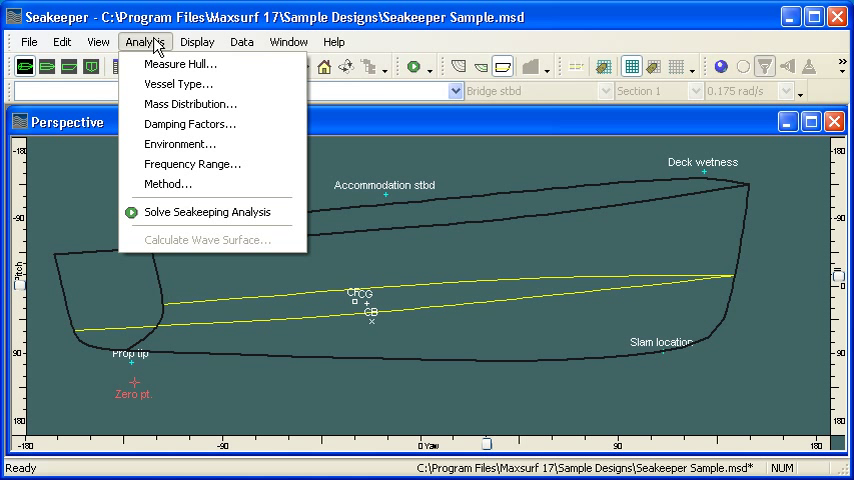
mouse_move(180, 64)
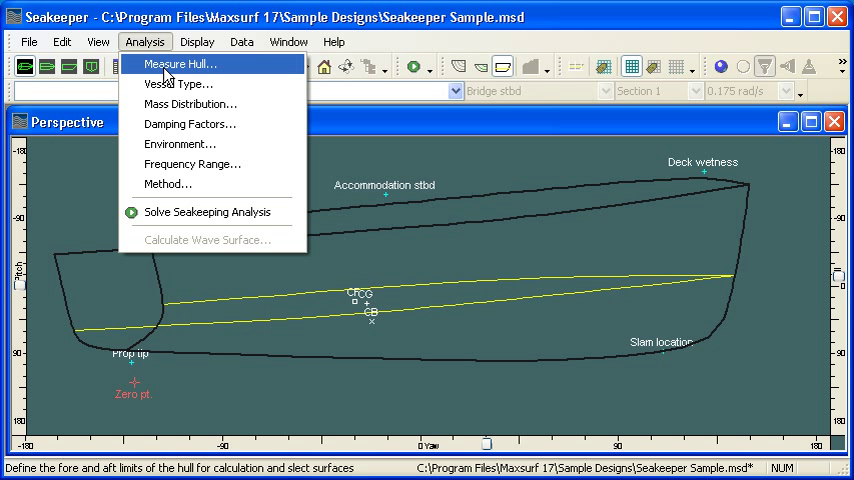
- Measure the hull with 21 sections and a maximum number of mapping of 3
left_click(180, 64)
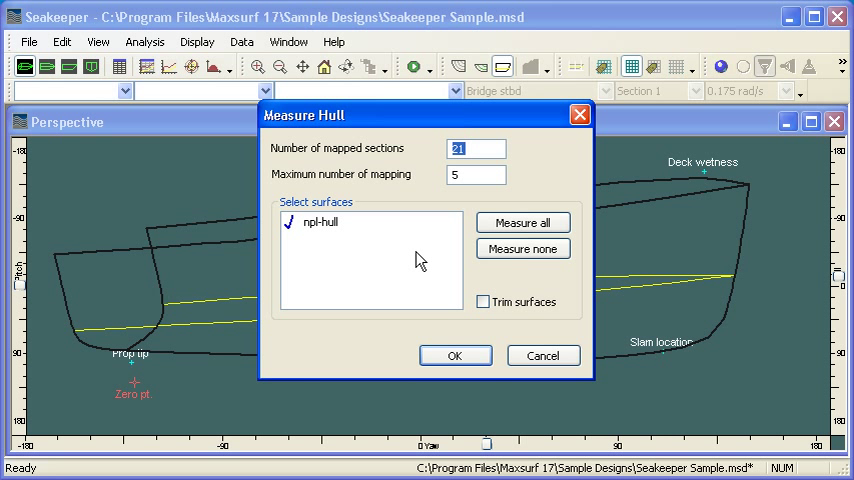
mouse_move(424, 256)
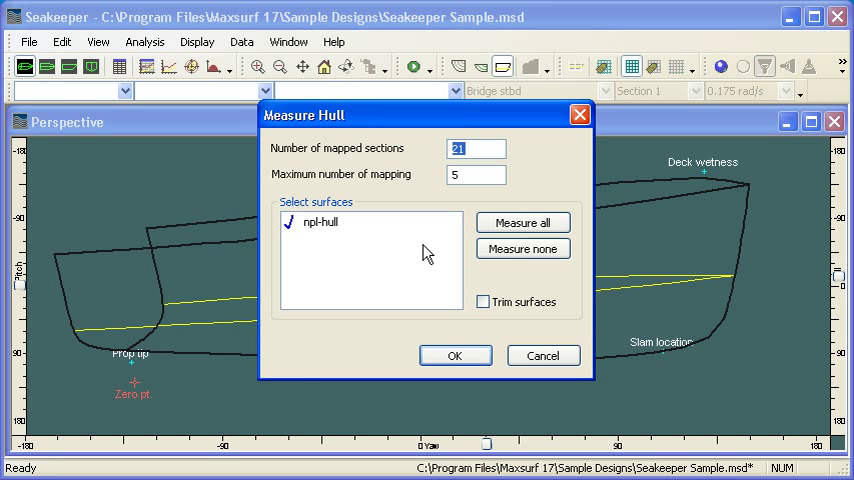
left_click(476, 174)
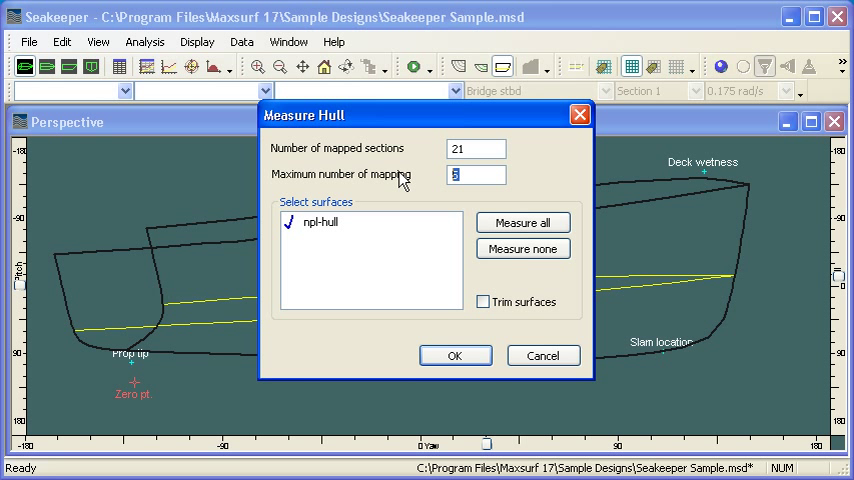
type("3")
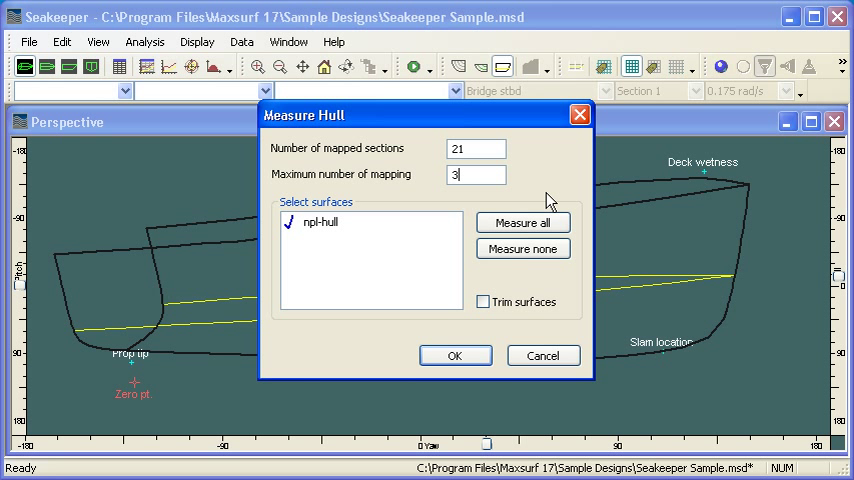
mouse_move(540, 184)
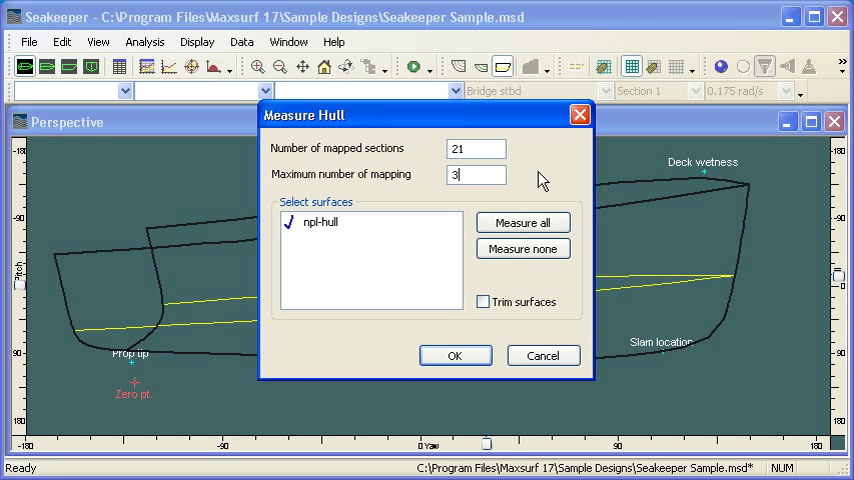
mouse_move(448, 390)
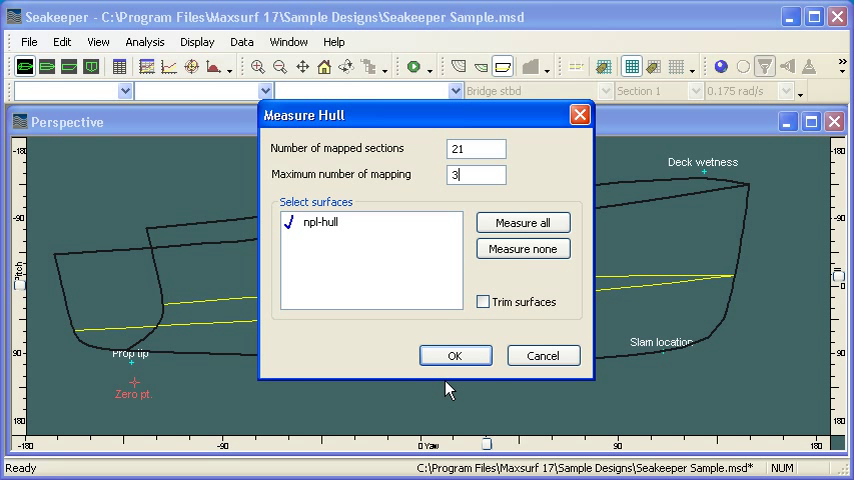
left_click(456, 356)
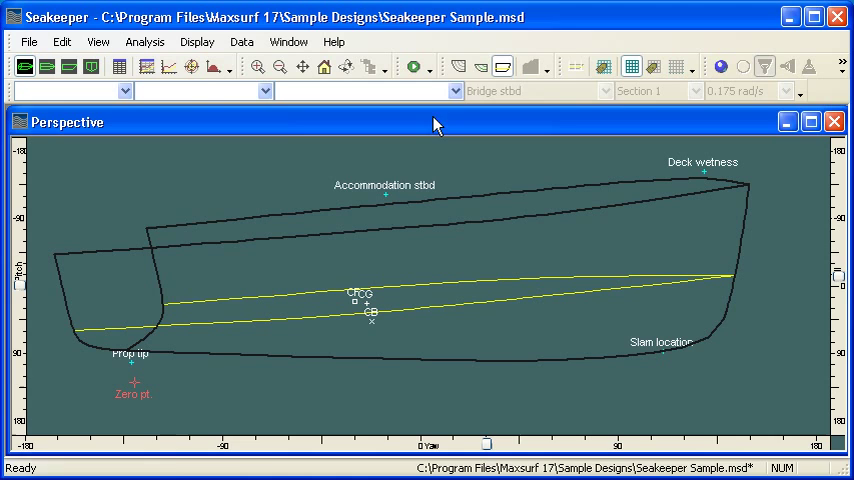
- Restore the hull measurement's maximum number of mapping to 5, keeping 21 sections
left_click(458, 66)
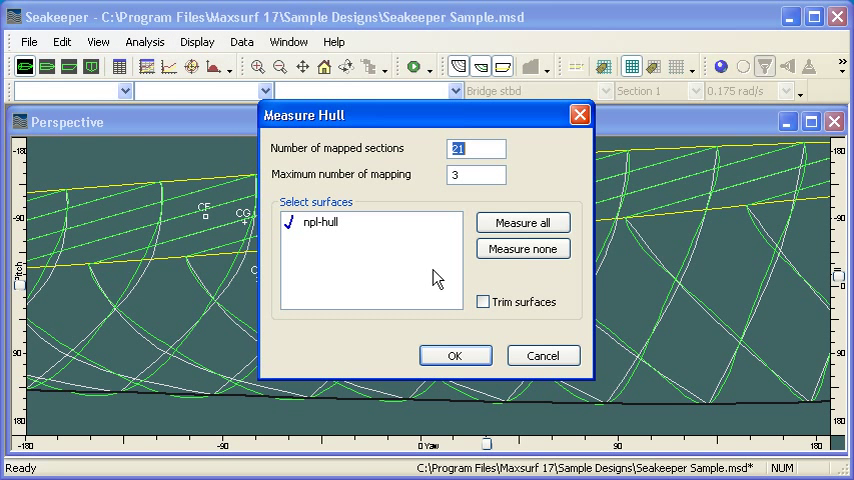
type("5")
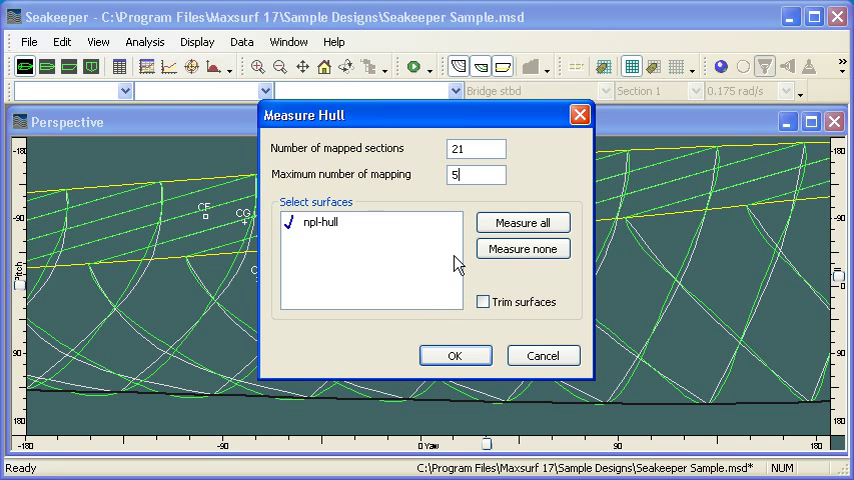
left_click(456, 356)
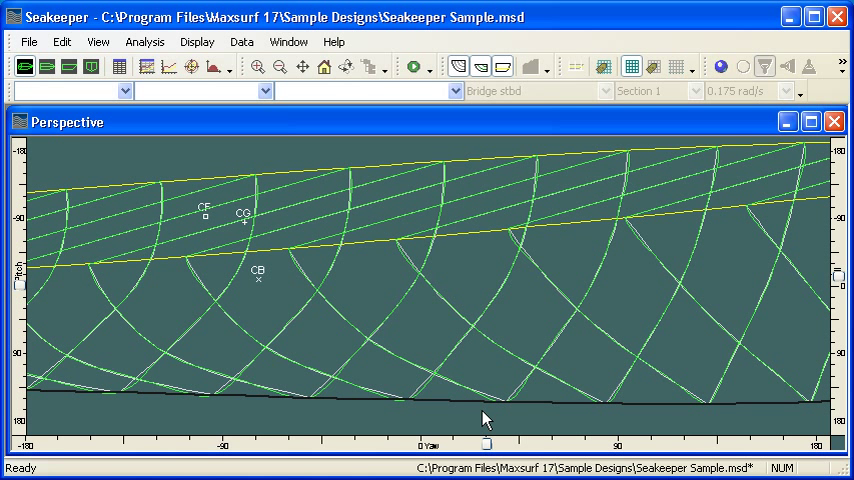
mouse_move(370, 382)
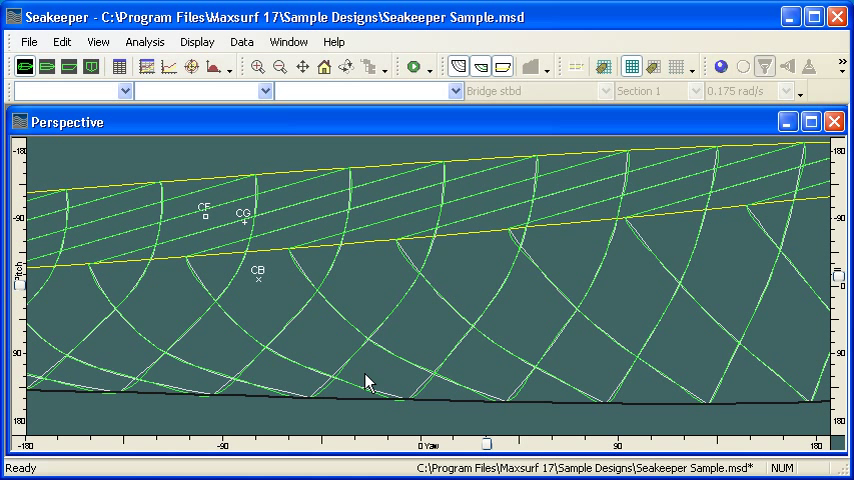
mouse_move(392, 368)
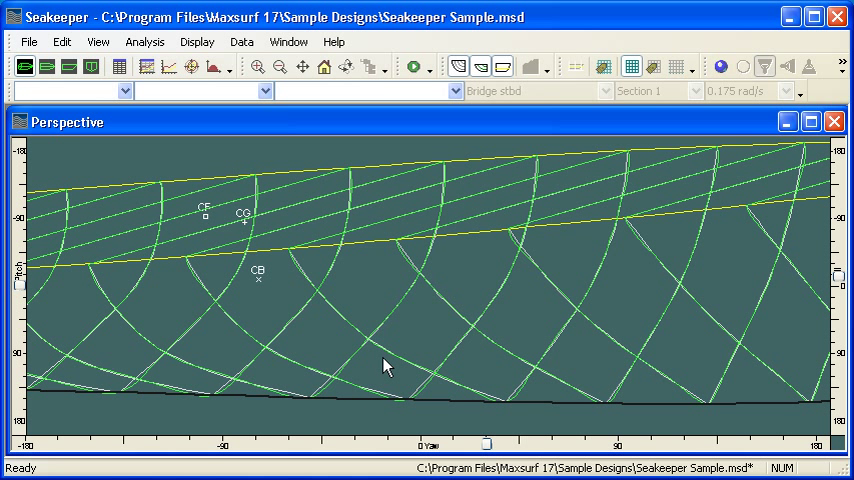
- Keep vessel type monohull and set roll gyradius 38%, pitch 25%, VCG 2.3 m
left_click(146, 40)
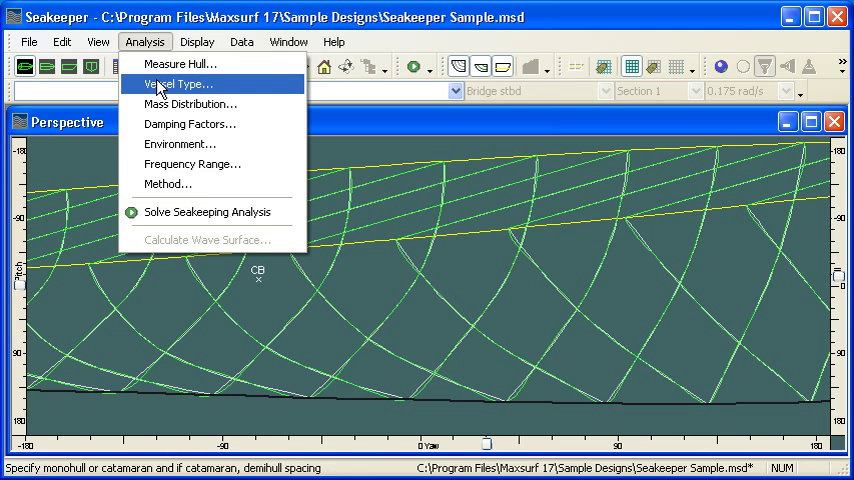
left_click(180, 84)
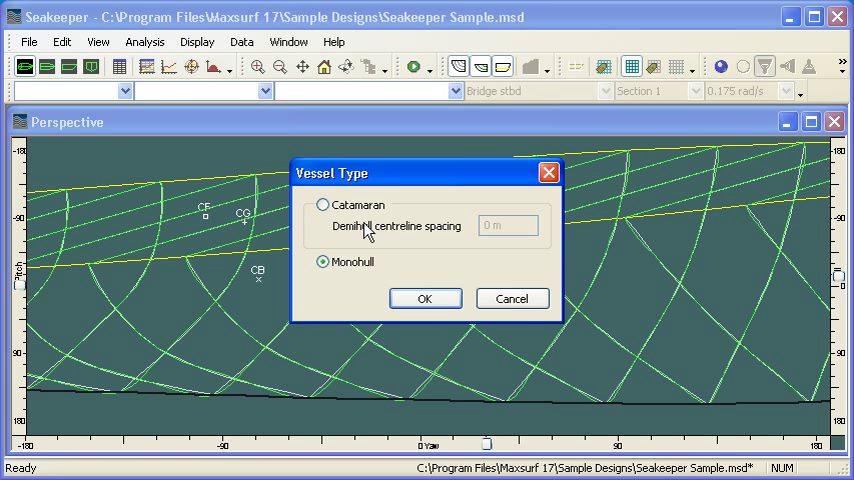
mouse_move(556, 244)
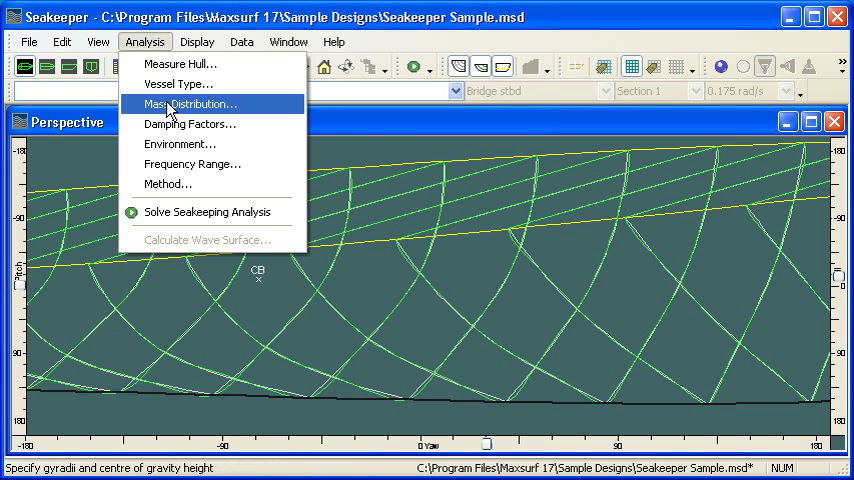
left_click(190, 104)
type("3")
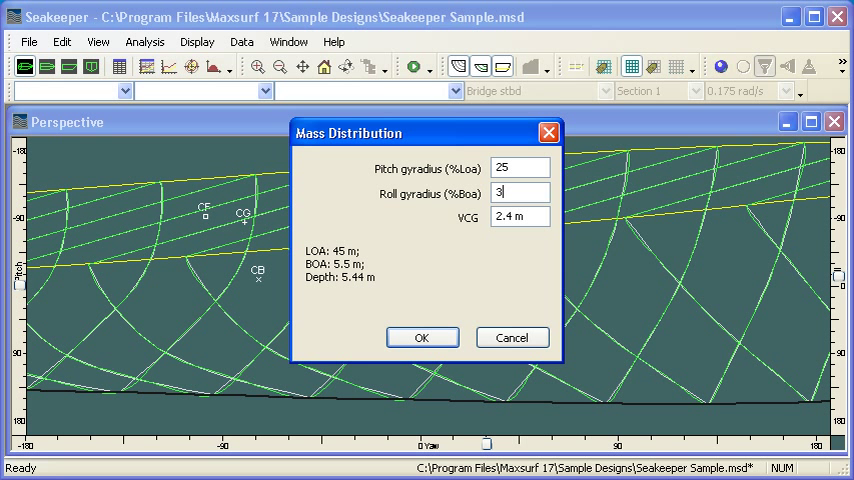
type("8")
left_click(520, 216)
type("2.3")
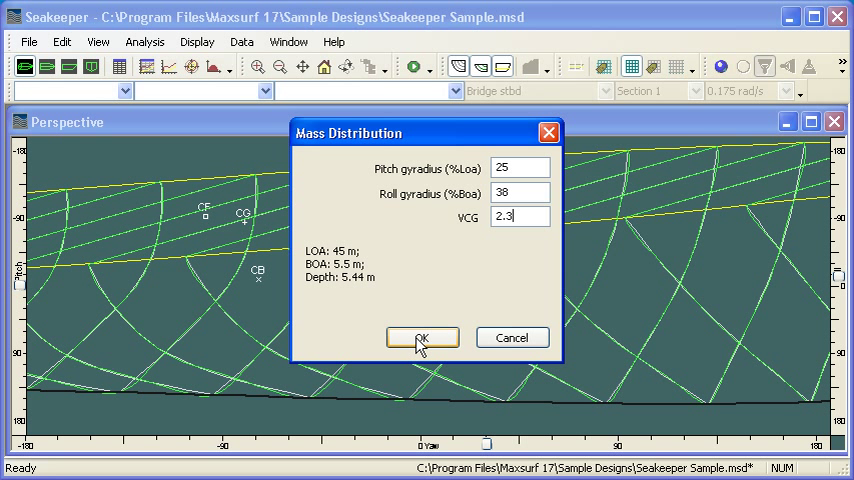
left_click(420, 336)
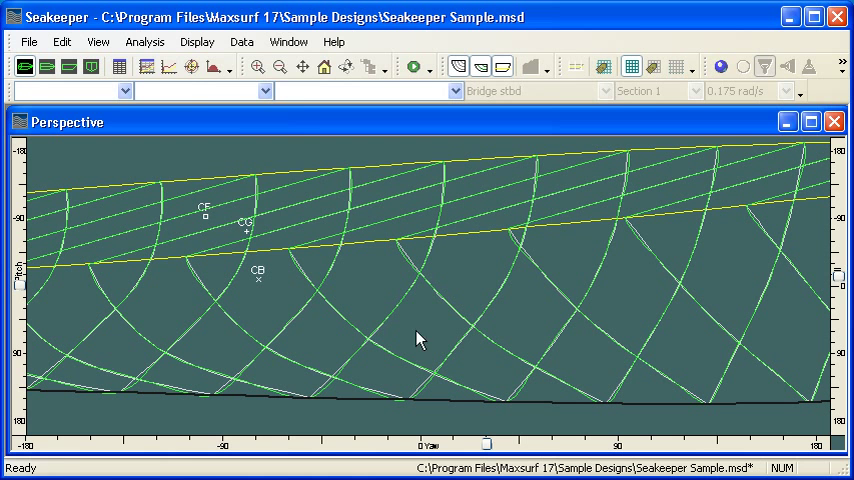
left_click(144, 40)
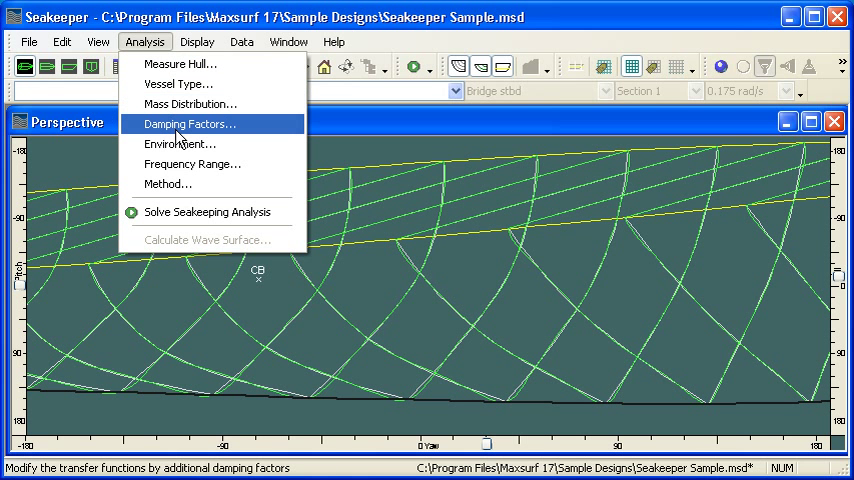
left_click(188, 122)
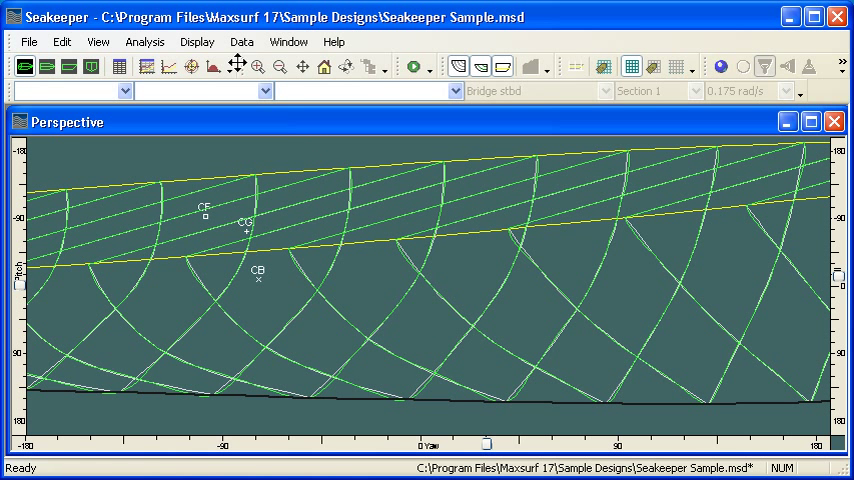
left_click(144, 40)
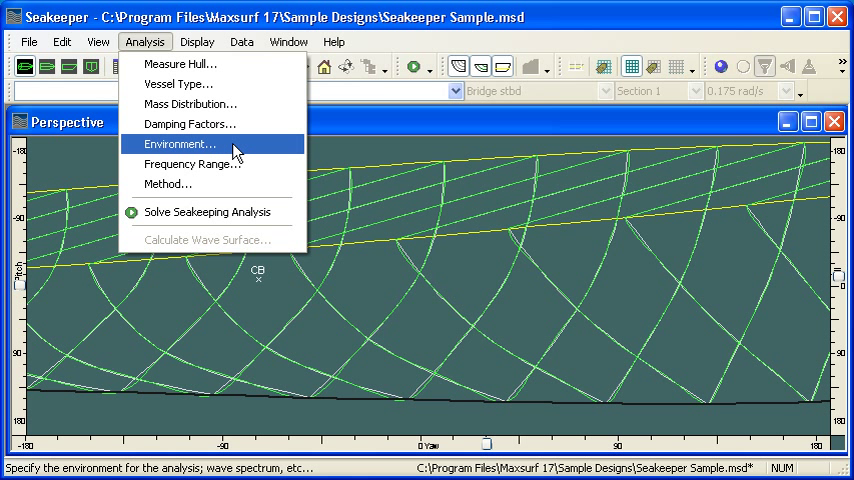
mouse_move(200, 164)
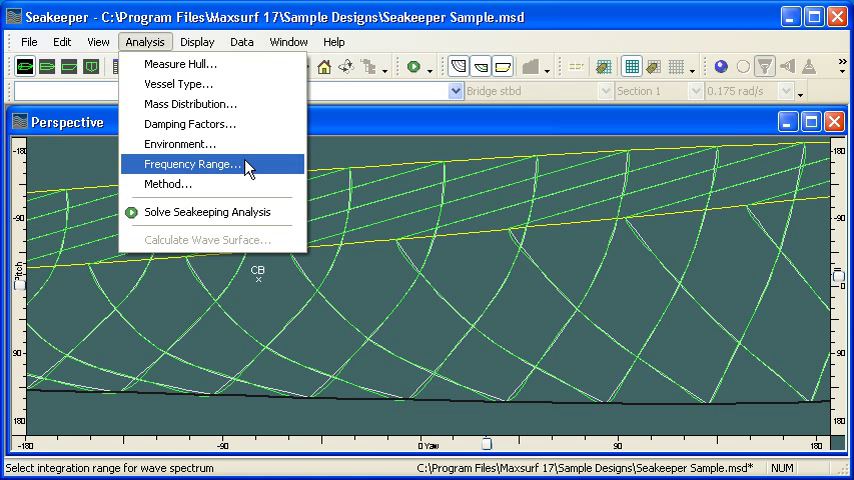
mouse_move(180, 144)
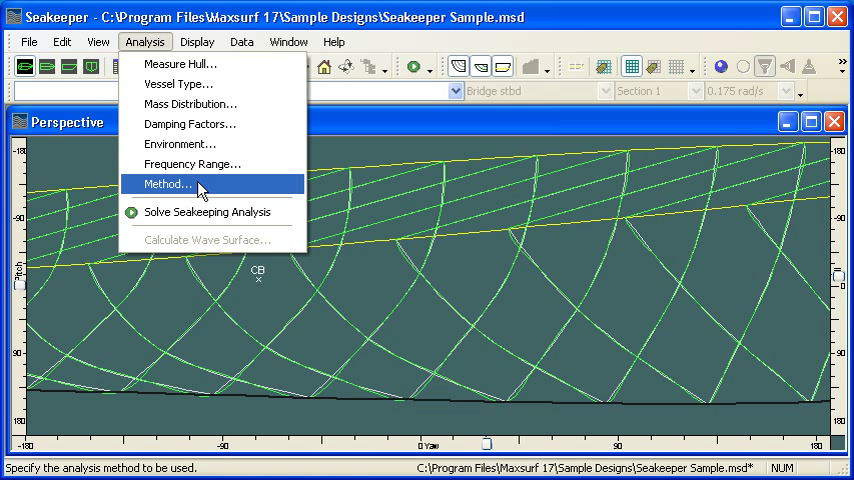
- Confirm transom terms, Salvesen added resistance and arbitrary wave heading wave force as the method
left_click(168, 184)
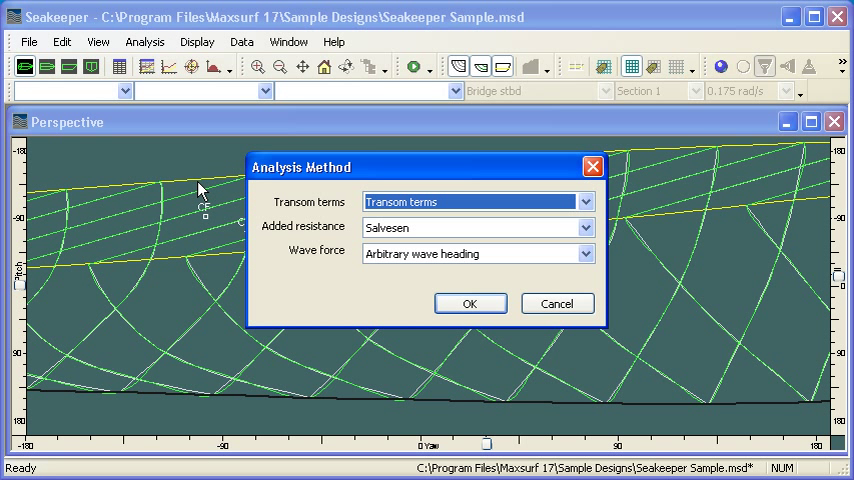
mouse_move(220, 192)
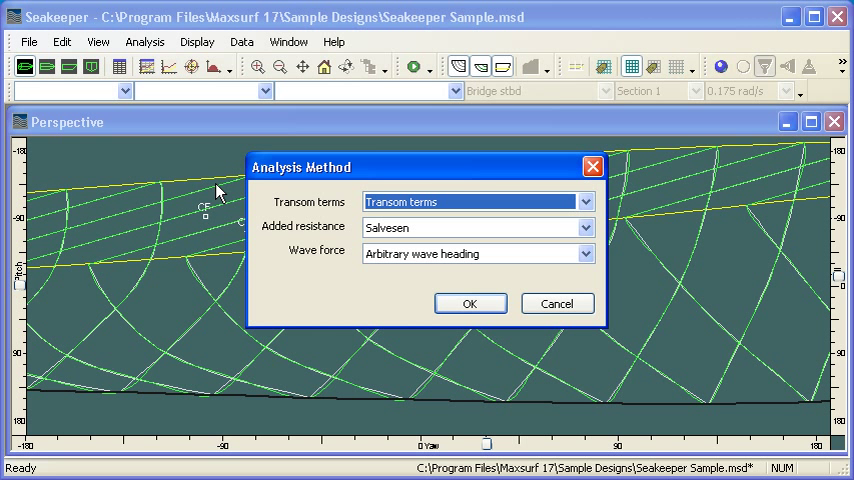
mouse_move(620, 224)
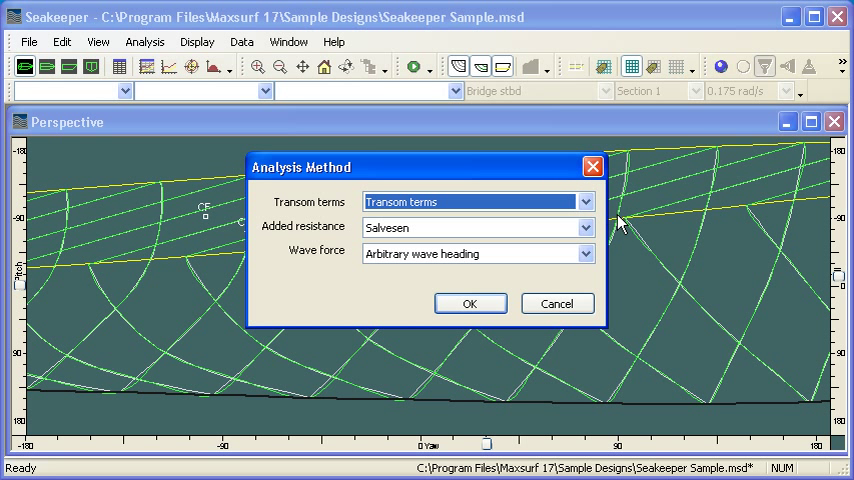
left_click(584, 200)
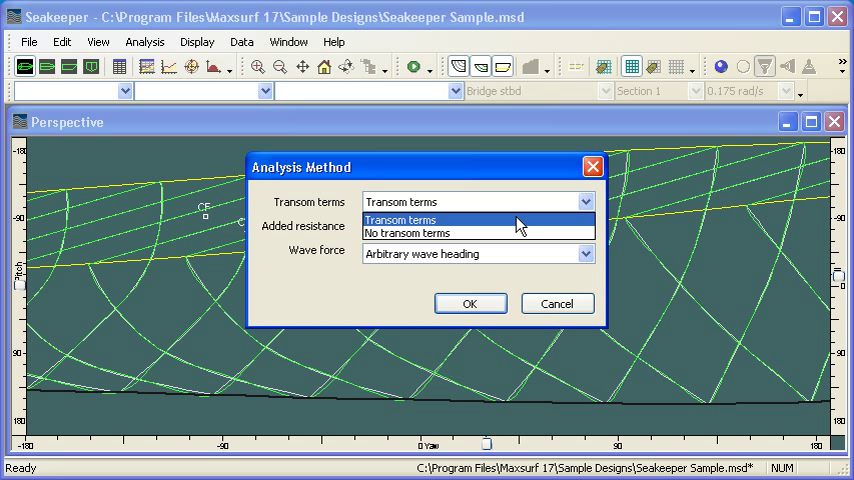
left_click(400, 220)
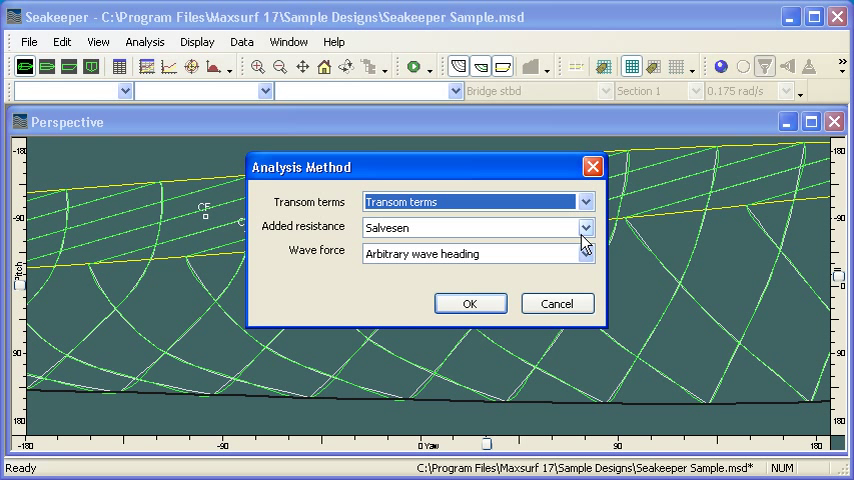
mouse_move(584, 238)
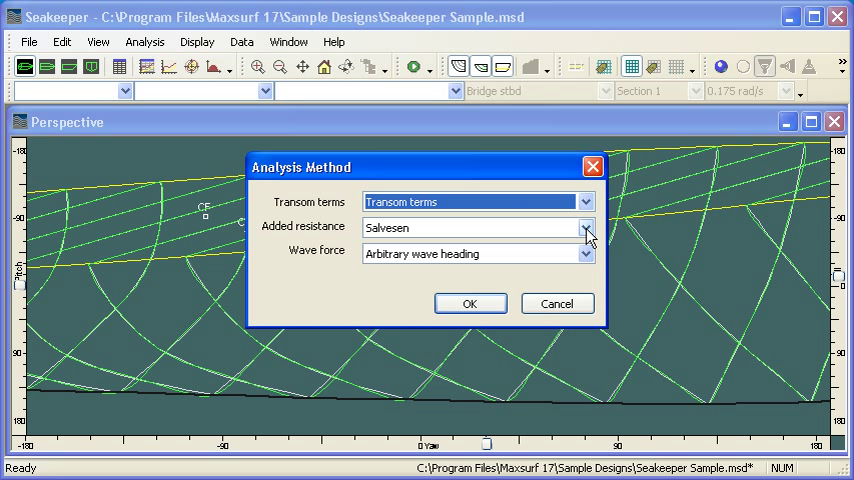
left_click(586, 228)
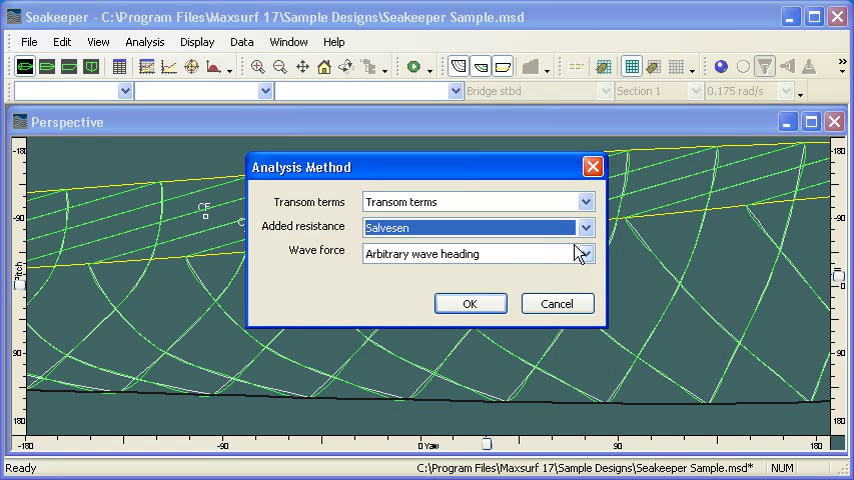
left_click(584, 252)
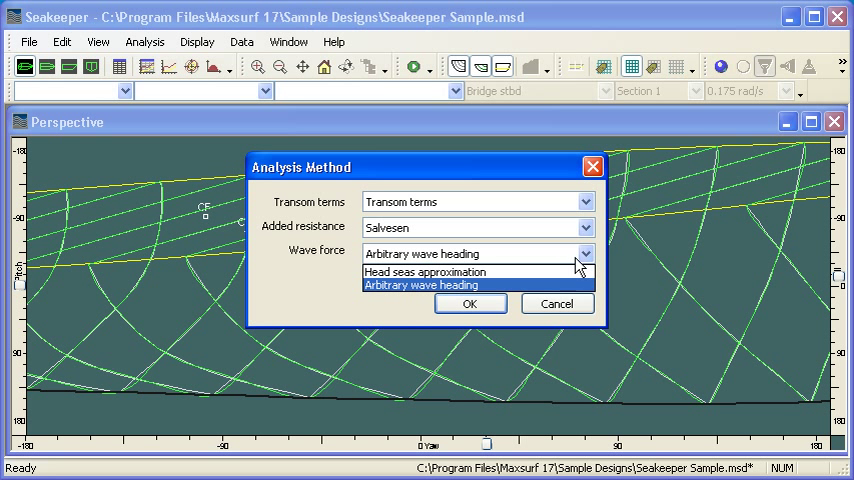
left_click(424, 272)
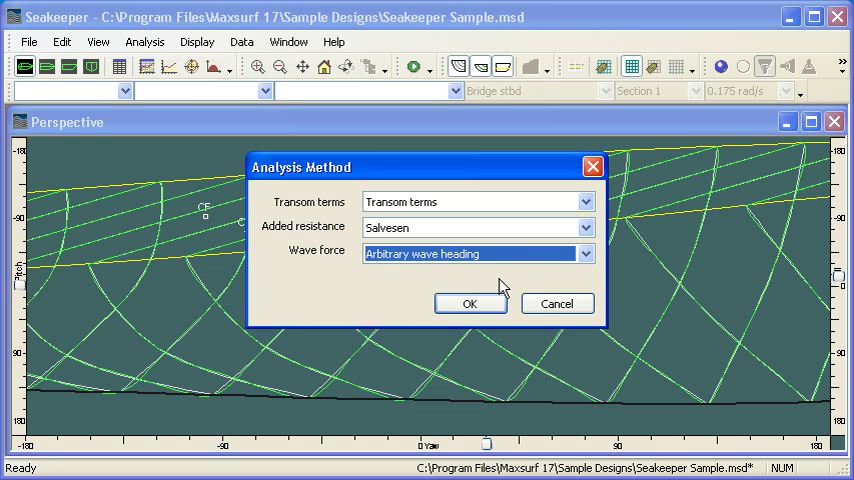
left_click(470, 304)
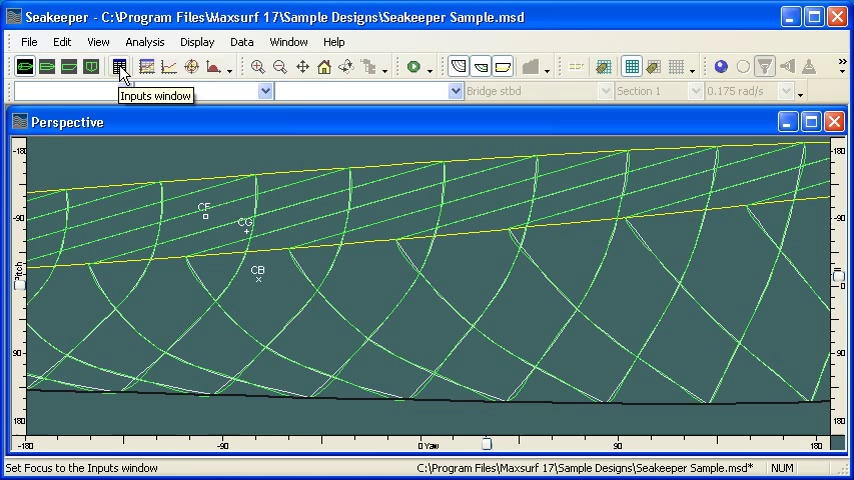
- Review the Bridge stbd location's offset and slide friction values in the Inputs table
left_click(120, 66)
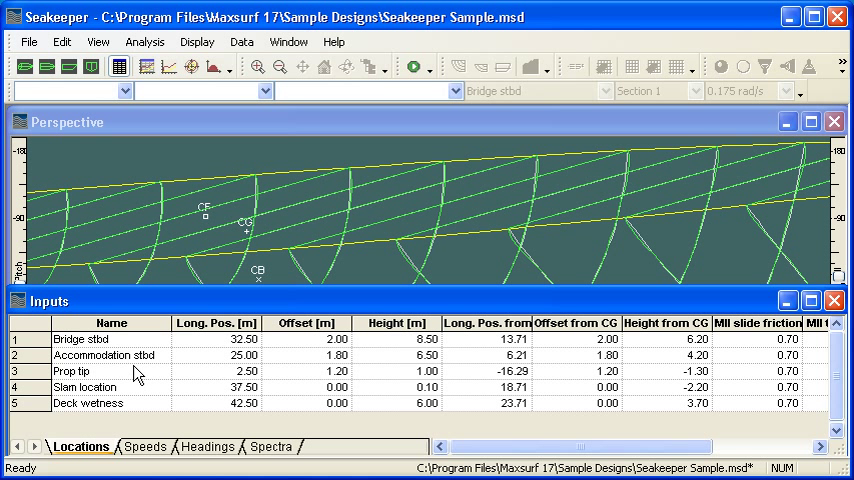
mouse_move(230, 324)
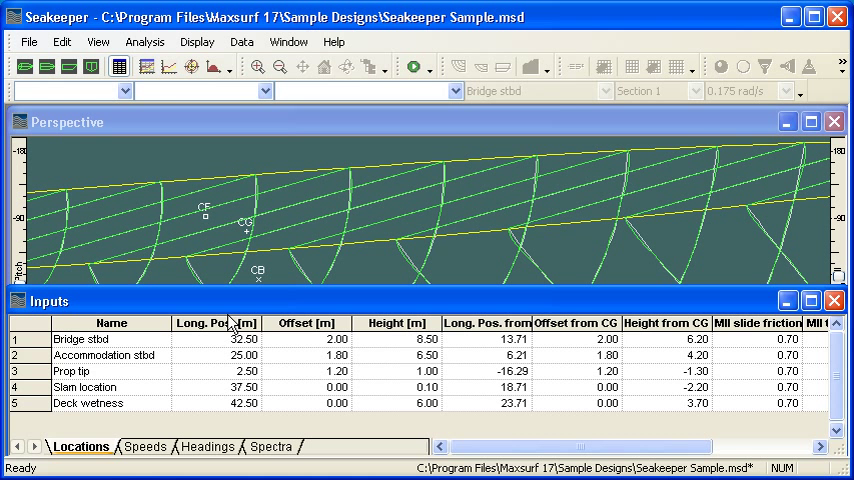
mouse_move(232, 320)
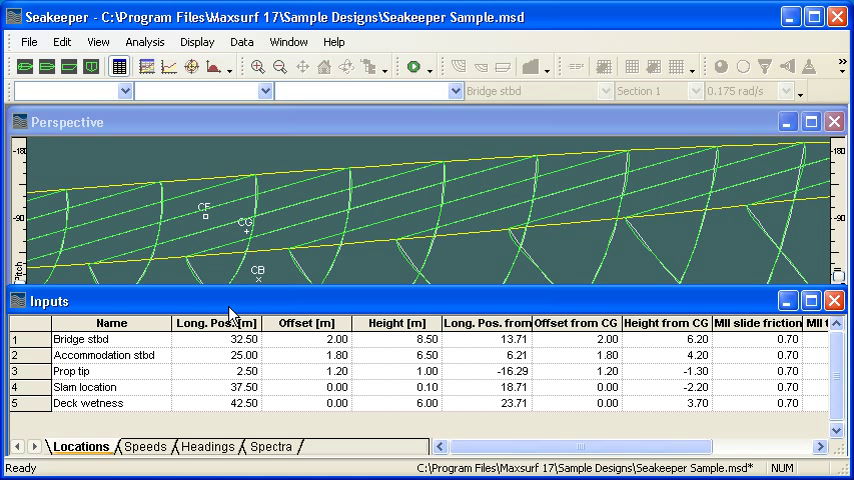
mouse_move(264, 428)
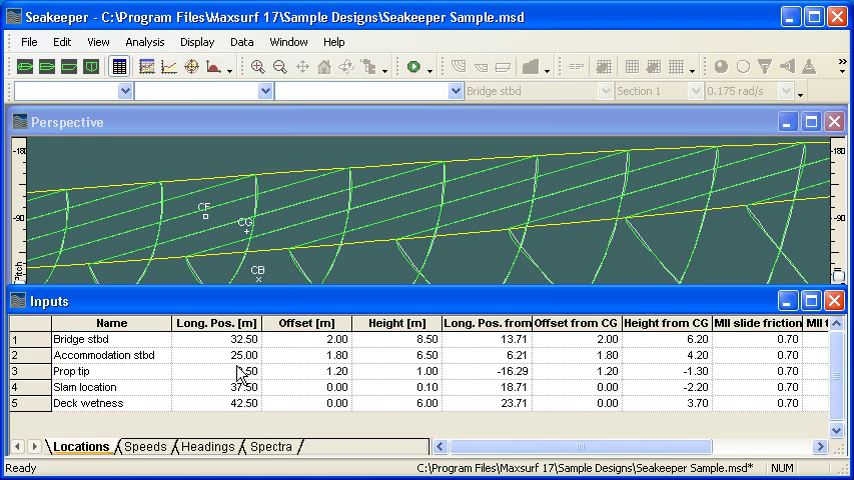
left_click(100, 340)
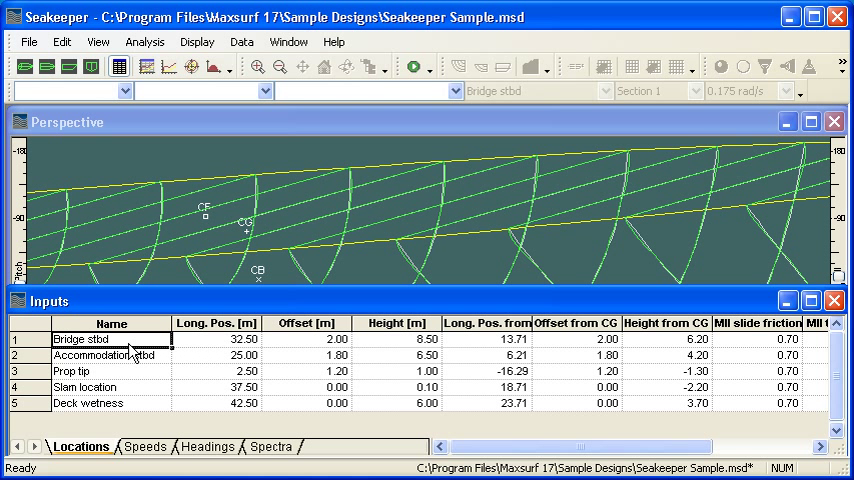
left_click(104, 356)
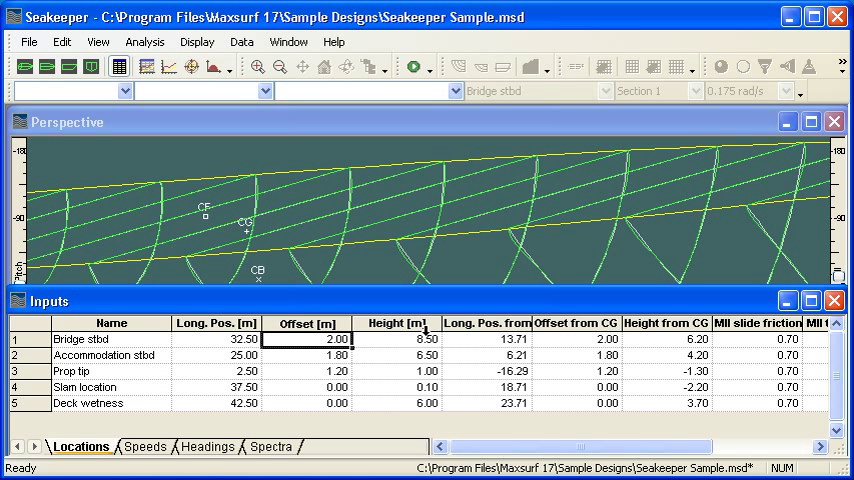
left_click(396, 338)
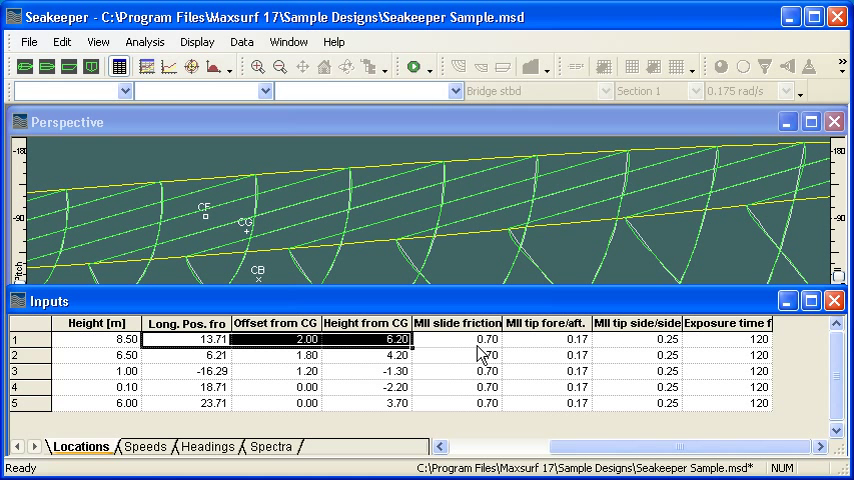
left_click(458, 340)
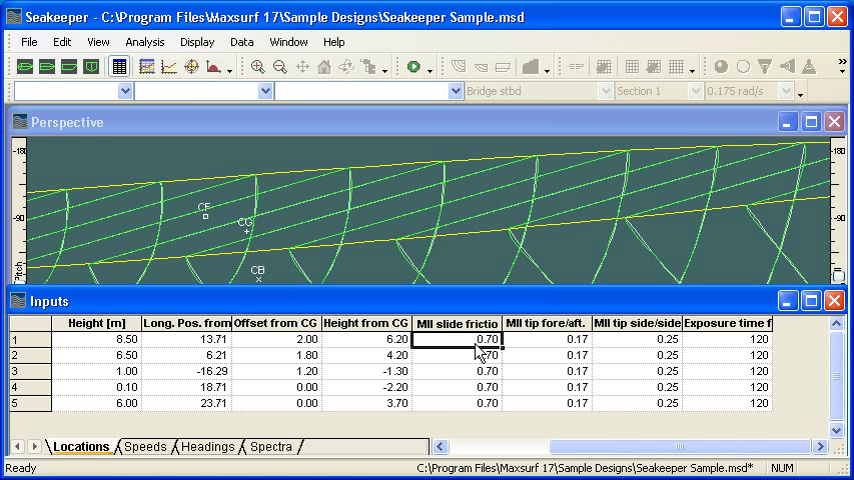
- Change the second location's exposure time to 480 and move to the speeds list
left_click(724, 338)
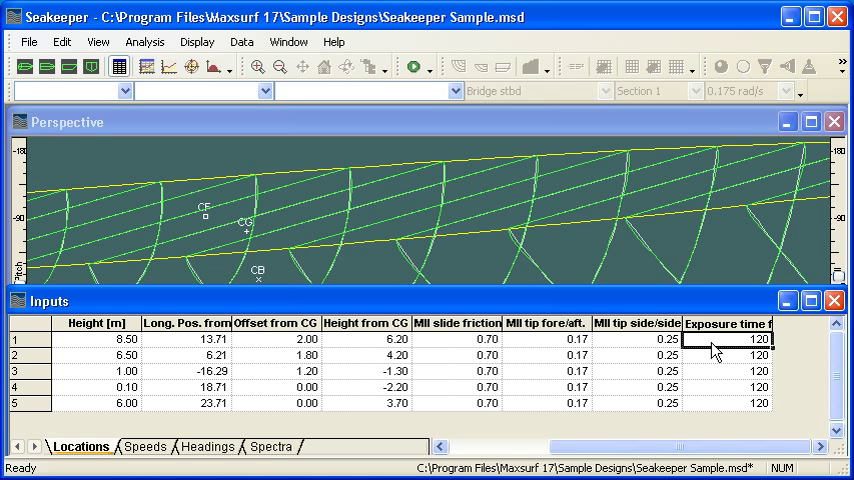
mouse_move(716, 350)
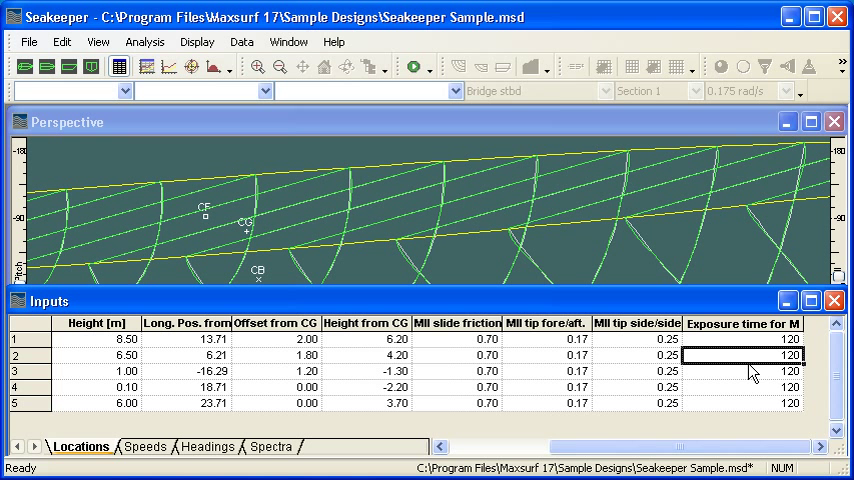
type("1600")
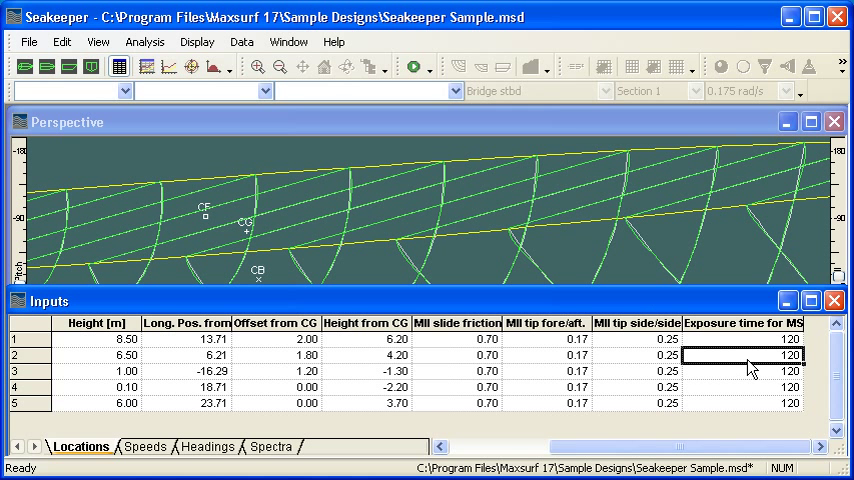
type("480")
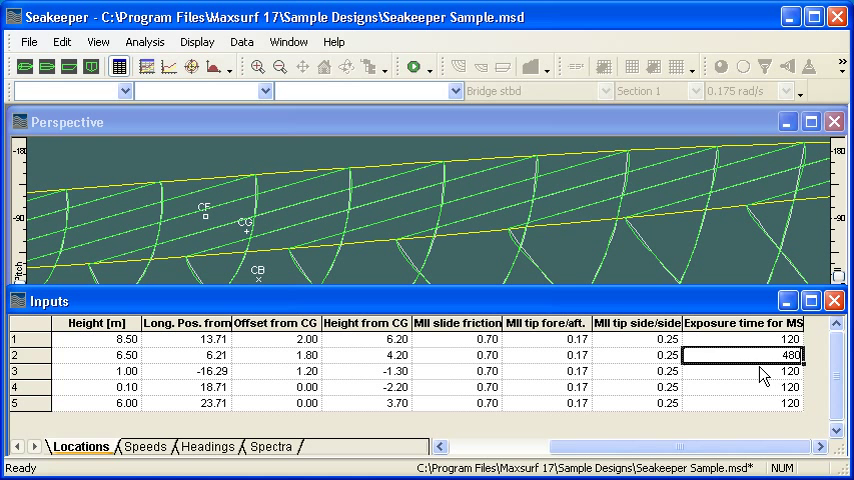
left_click(744, 372)
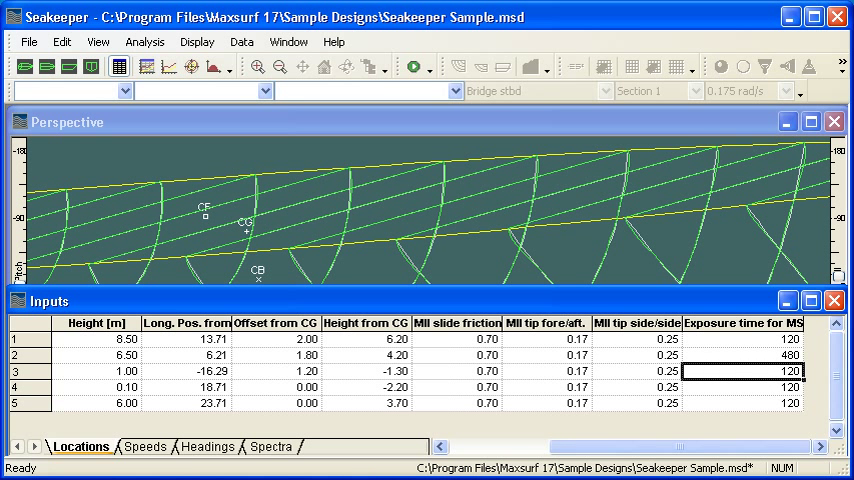
left_click(144, 446)
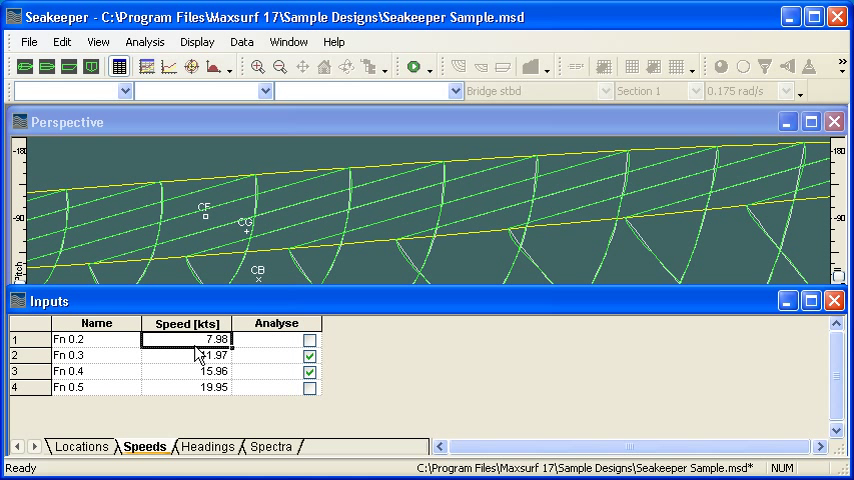
mouse_move(196, 378)
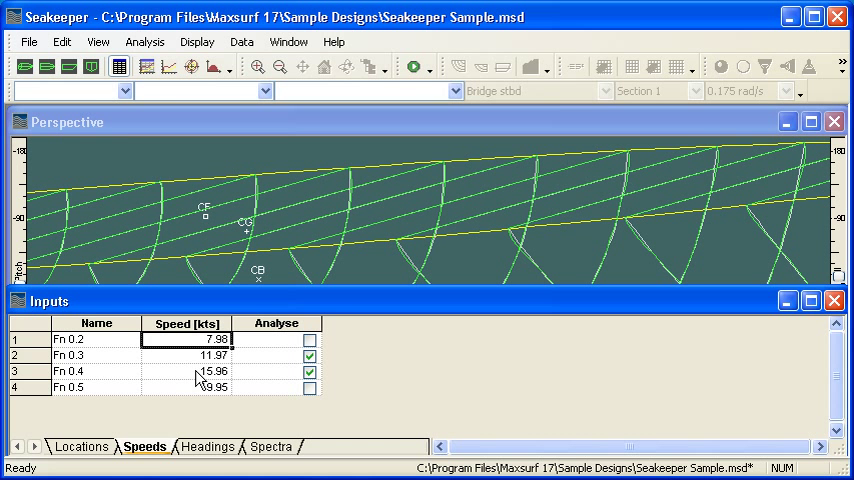
- Review the Edit commands for the speeds table, then show the wave headings table
left_click(64, 40)
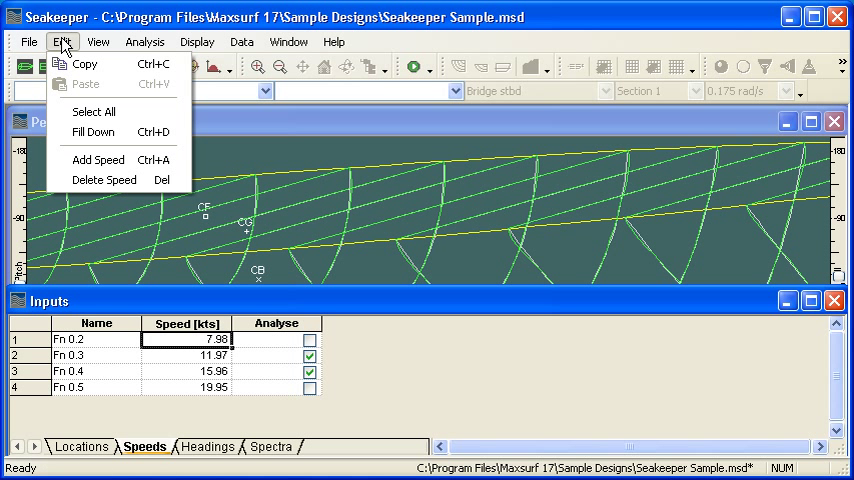
mouse_move(96, 160)
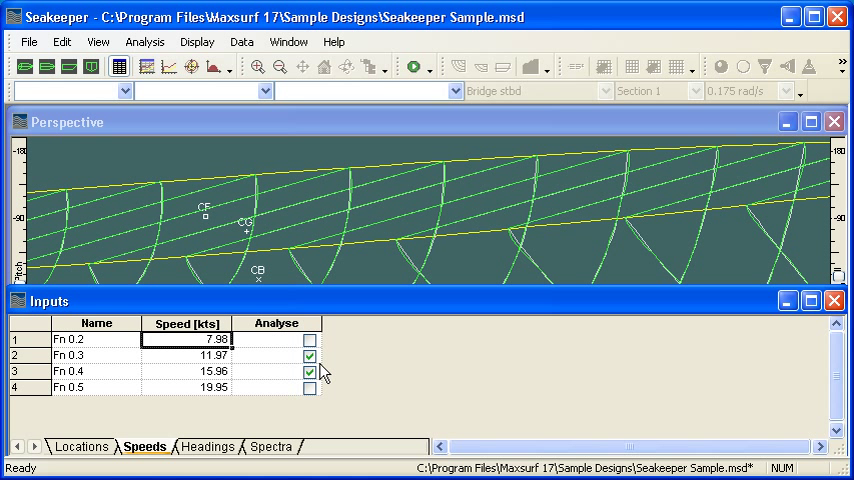
mouse_move(360, 364)
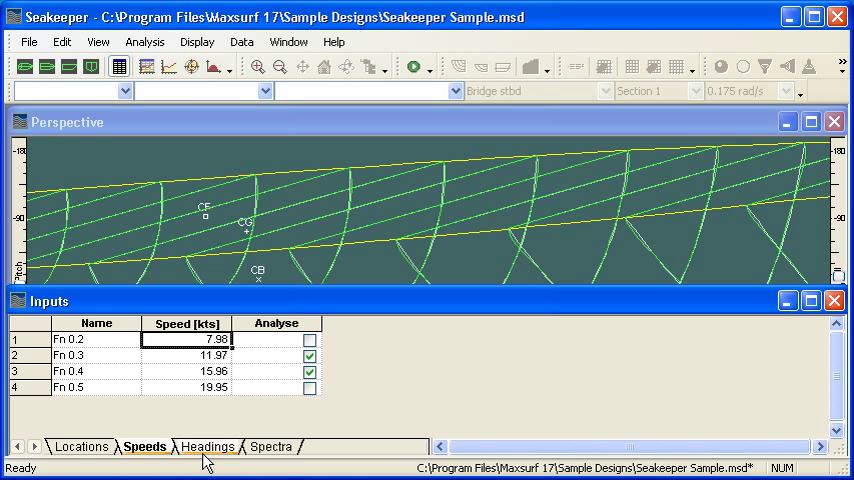
left_click(208, 448)
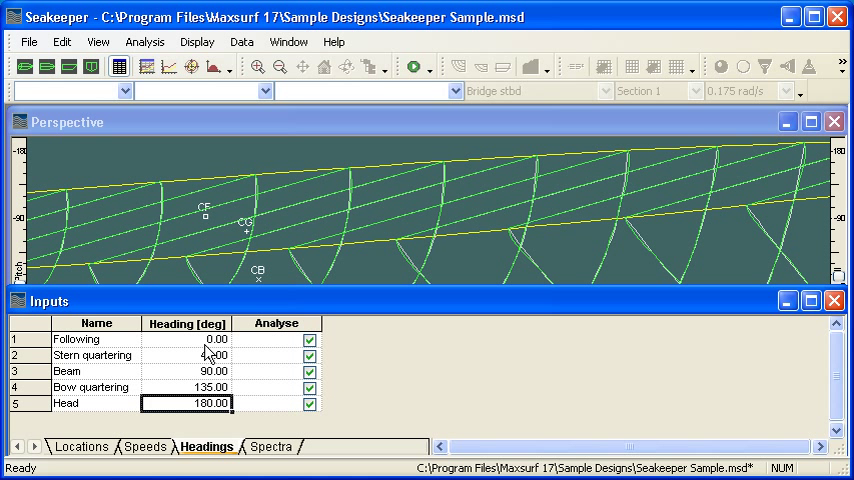
- Select the 45°, 90° and 135° heading values, leaving all five headings analysed
left_click(186, 338)
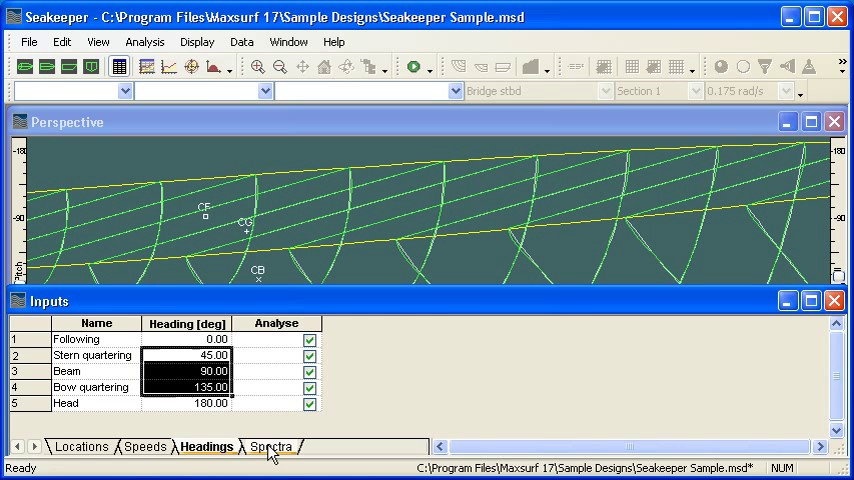
- Keep the Slight sea state on the 1 Param. Bretschneider spectrum type
left_click(268, 446)
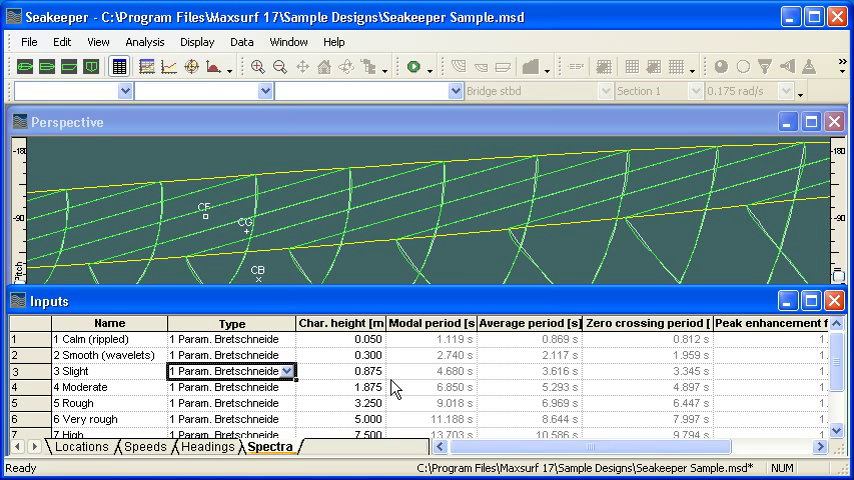
mouse_move(104, 368)
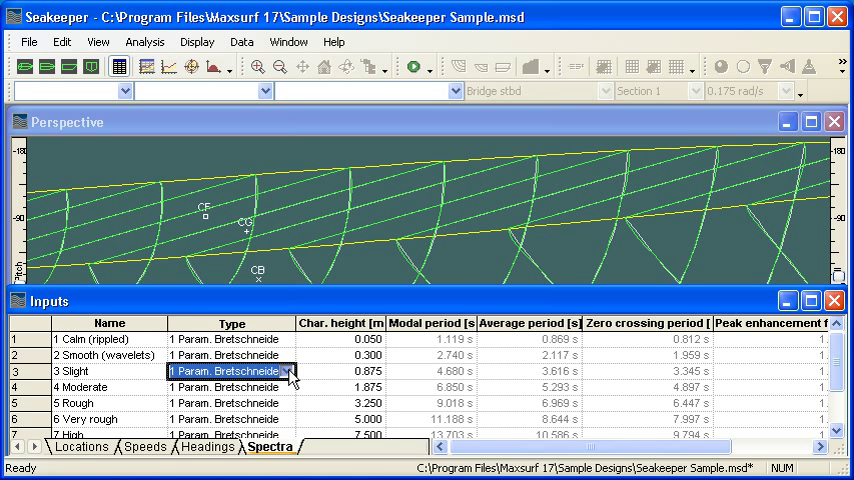
left_click(292, 372)
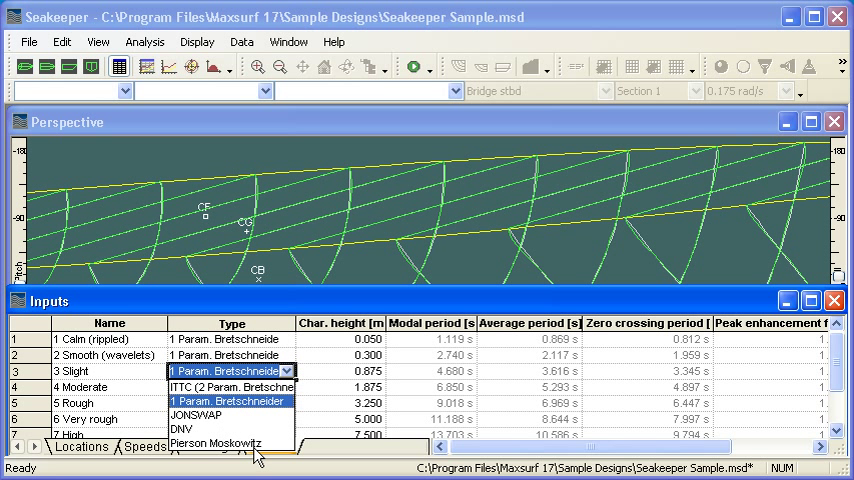
mouse_move(264, 456)
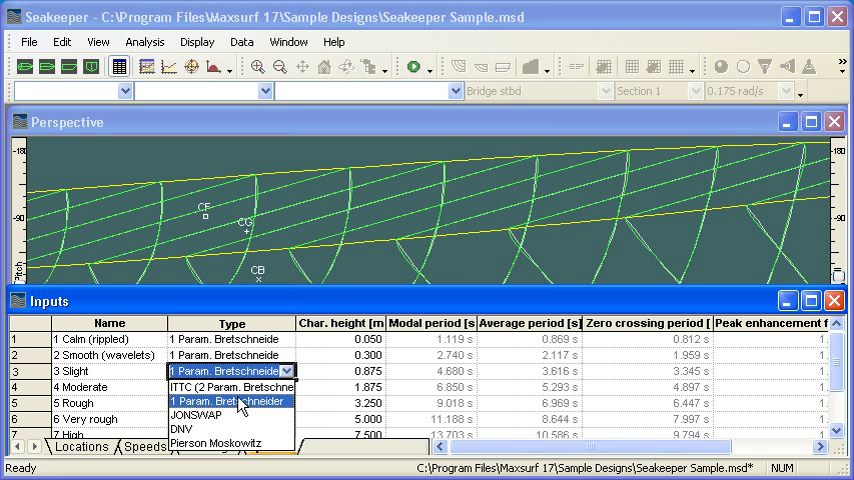
left_click(230, 400)
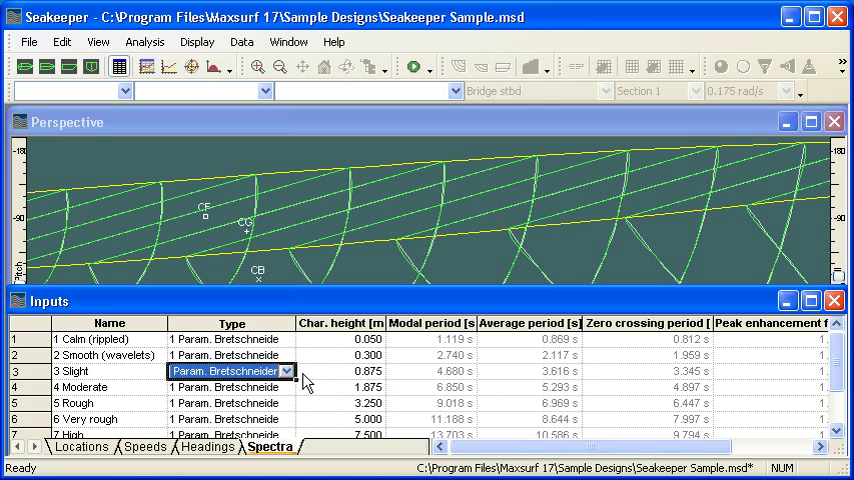